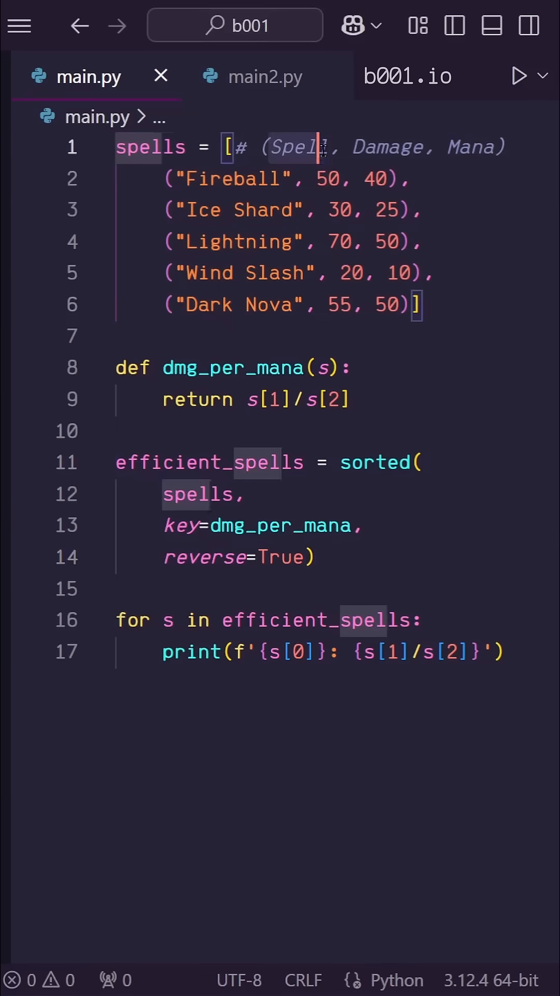
Step: Review the sorted call, dmg_per_mana helper and reverse=True, then run to show the sorted spells
{"action": "left_click", "coordinate": [413, 178]}
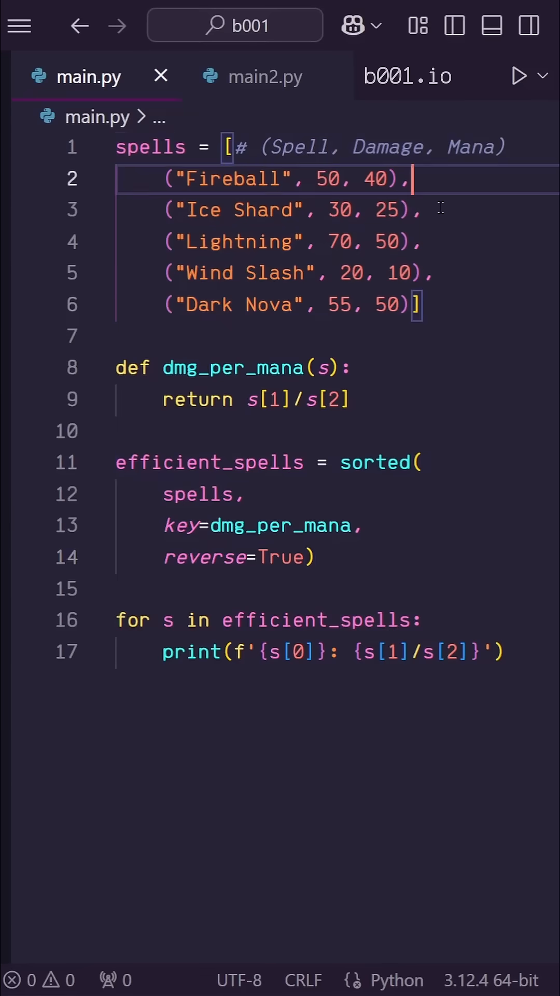
{"action": "mouse_move", "coordinate": [99, 465]}
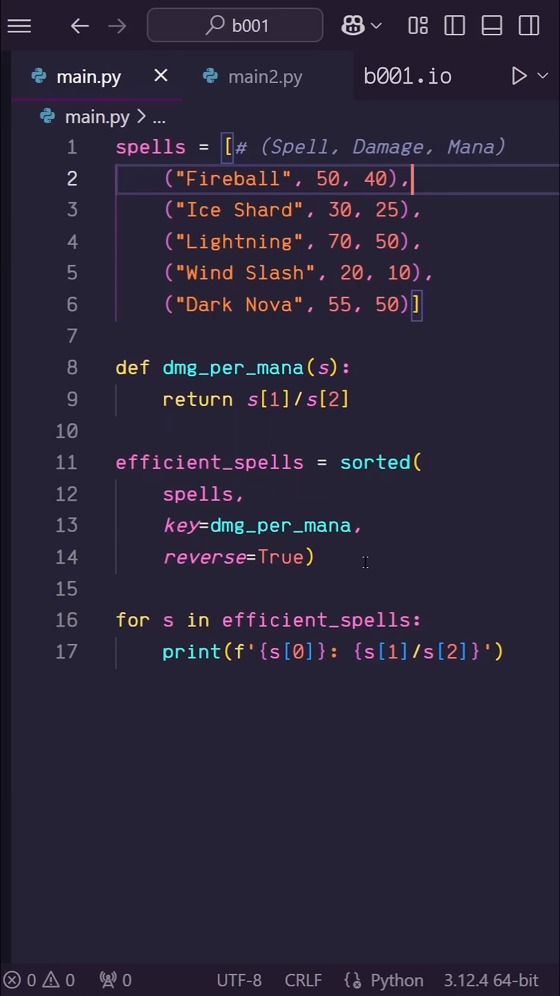
{"action": "double_click", "coordinate": [373, 461]}
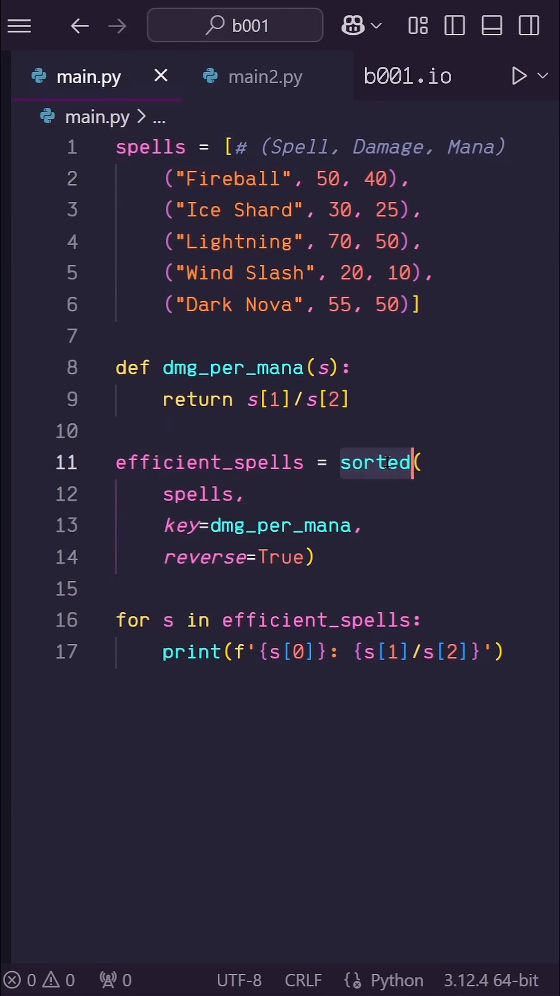
{"action": "left_click", "coordinate": [247, 494]}
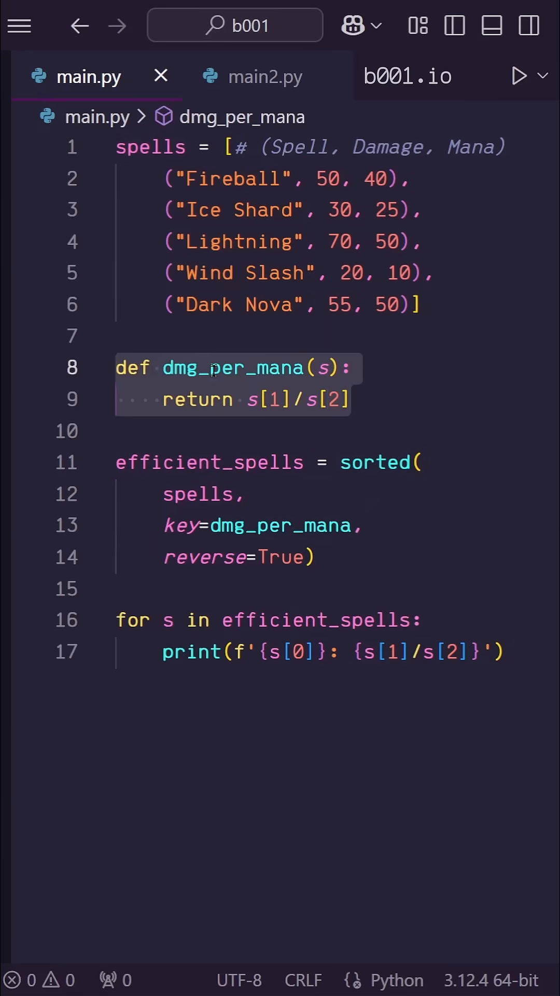
{"action": "left_click", "coordinate": [290, 400]}
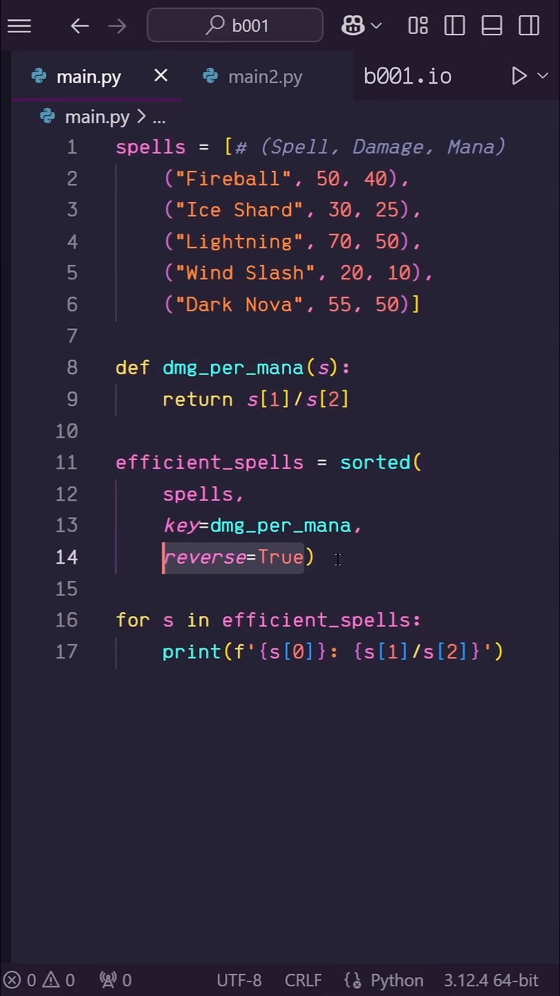
{"action": "mouse_move", "coordinate": [519, 75]}
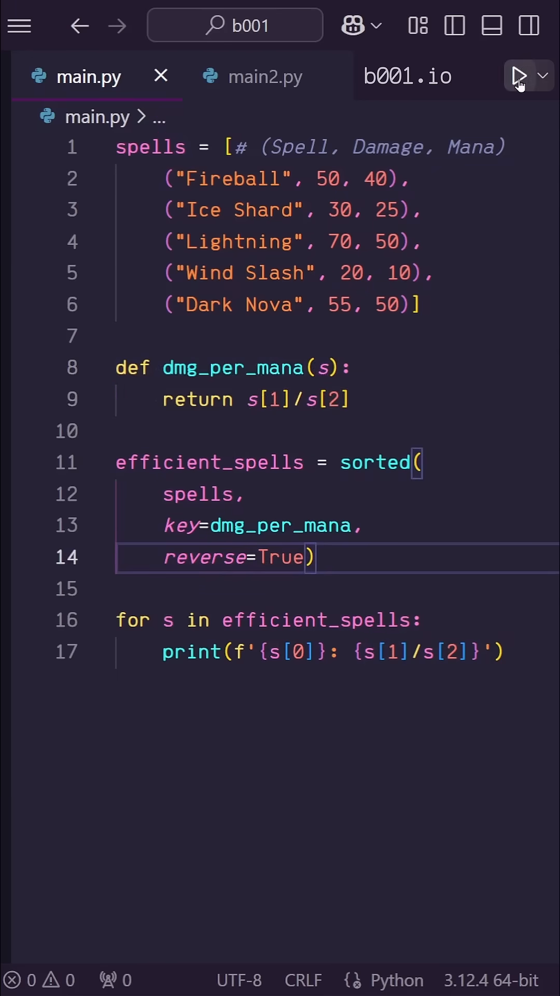
{"action": "left_click", "coordinate": [520, 75]}
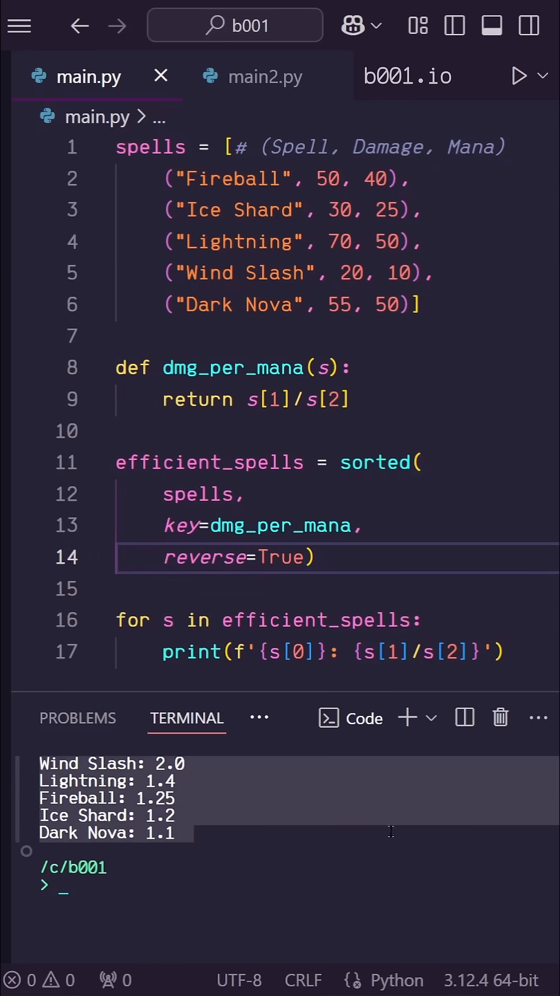
{"action": "left_click", "coordinate": [133, 368]}
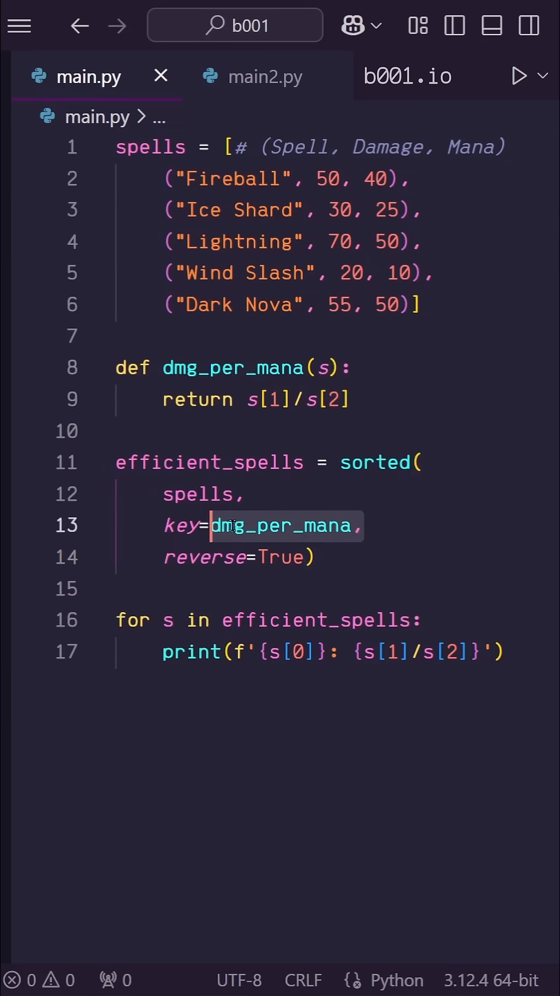
Step: Replace key=dmg_per_mana with the inline key=lambda s: s[1]/s[2]
{"action": "double_click", "coordinate": [231, 367]}
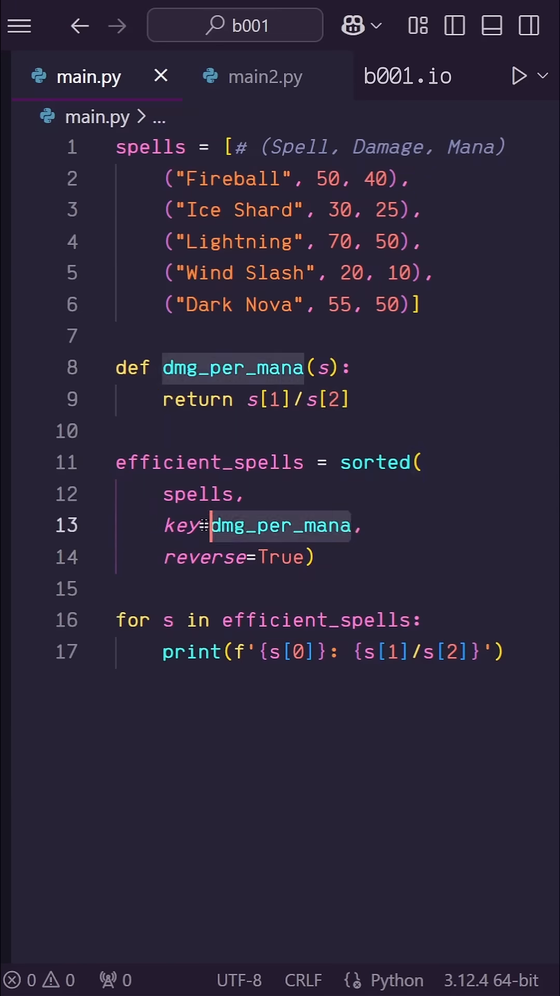
{"action": "key", "text": "Delete"}
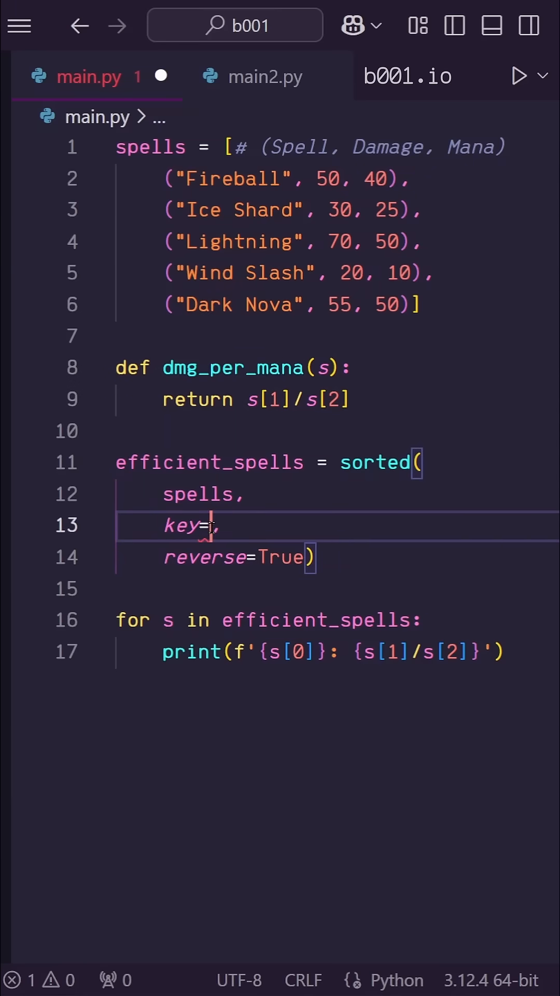
{"action": "type", "text": "lambda"}
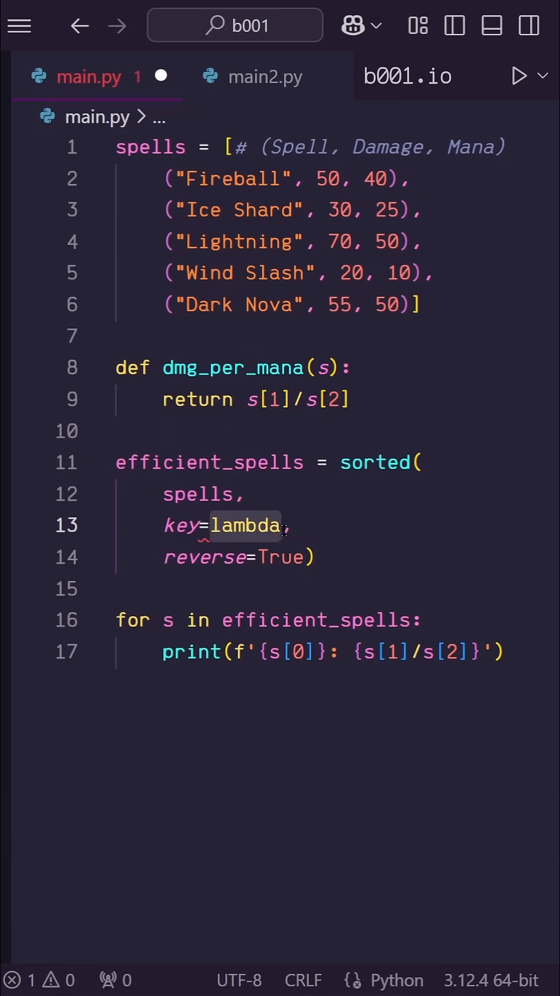
{"action": "type", "text": "s: s[1]/"}
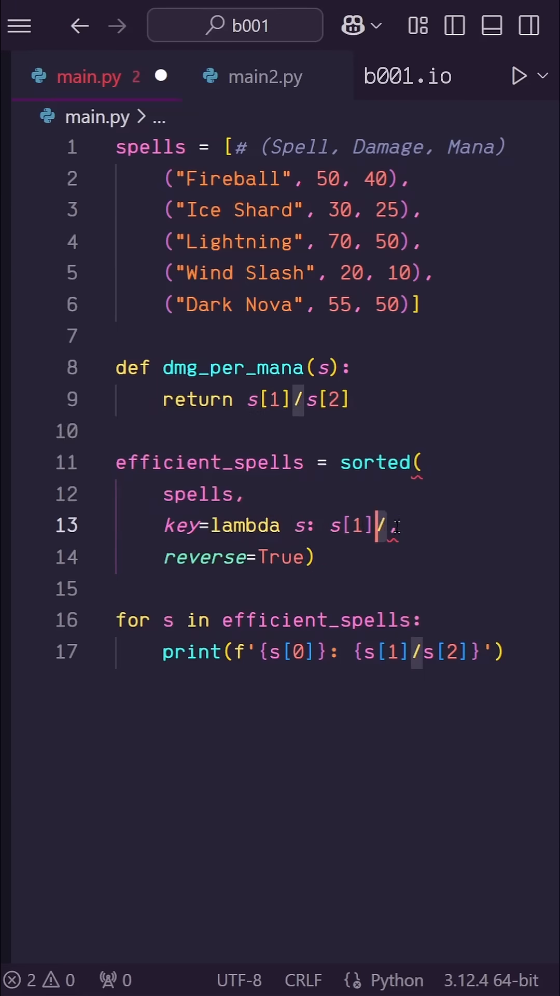
{"action": "type", "text": "s[2],"}
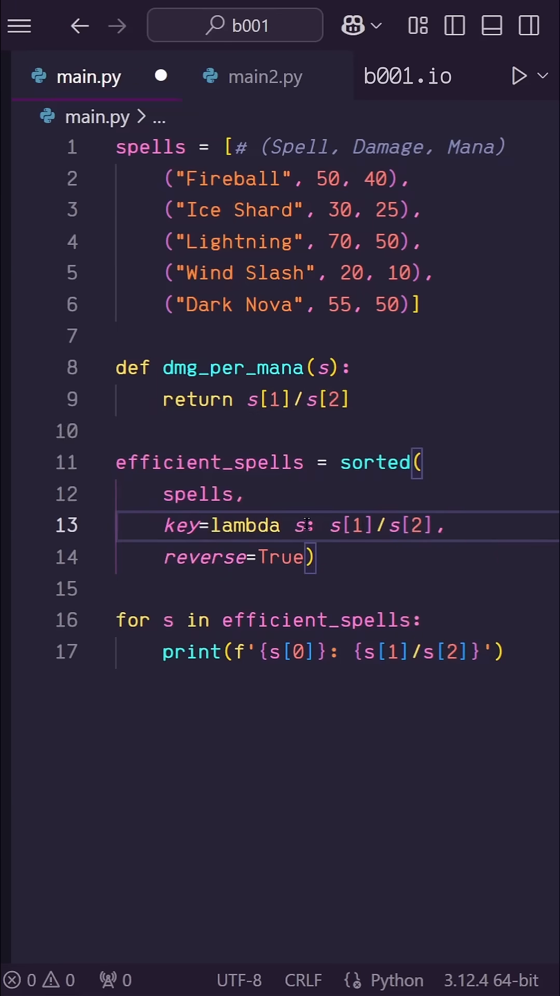
{"action": "double_click", "coordinate": [302, 524]}
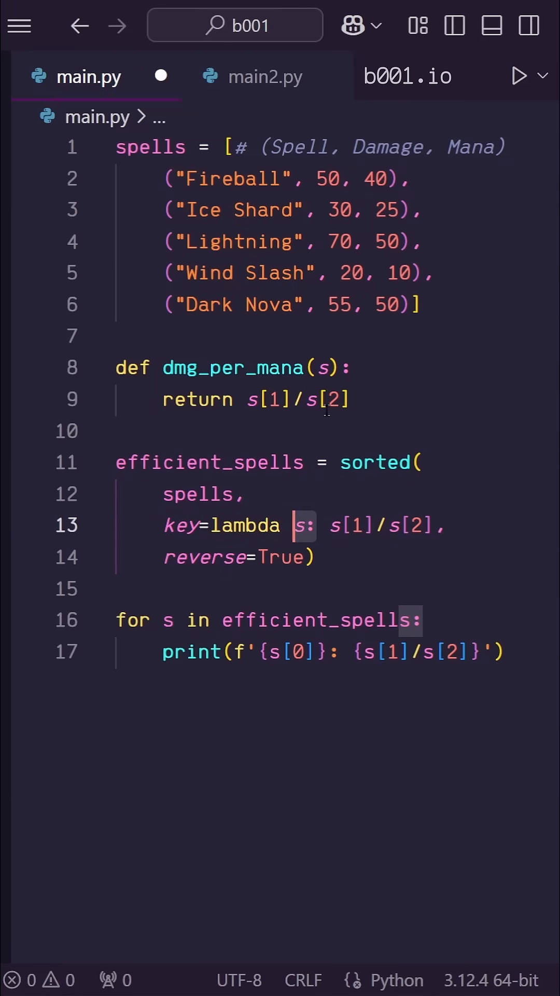
{"action": "mouse_move", "coordinate": [333, 525]}
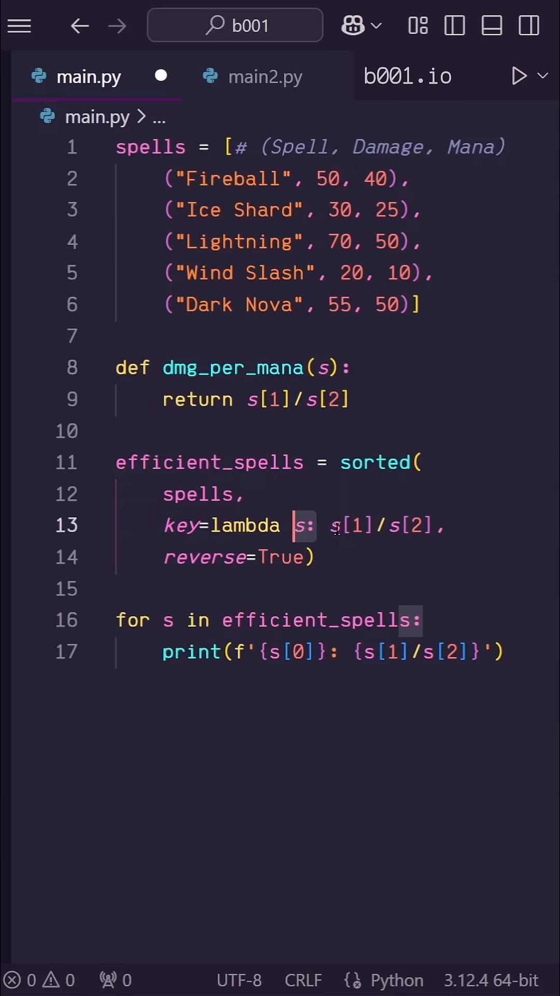
Step: Remove the unused dmg_per_mana function and rerun to confirm the order is unchanged
{"action": "left_click", "coordinate": [343, 398]}
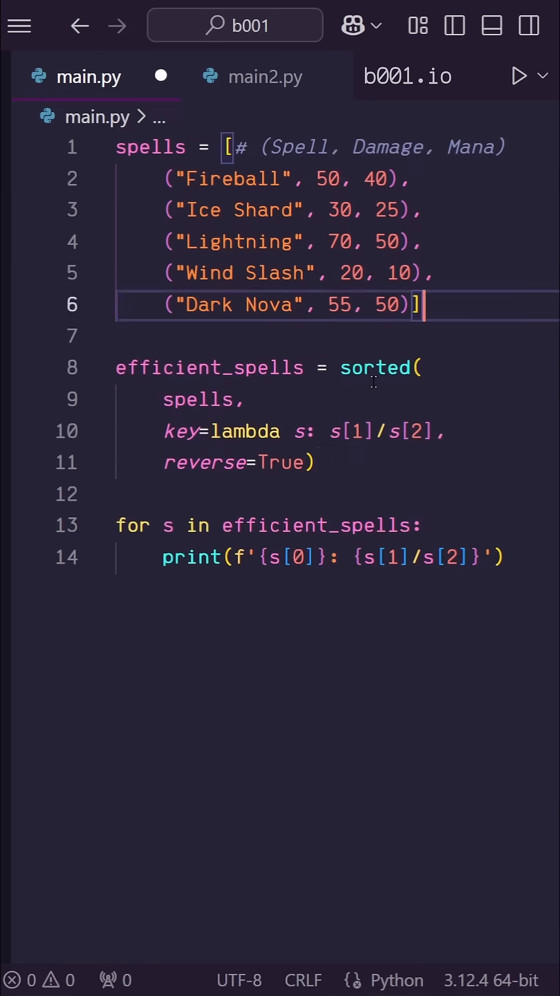
{"action": "left_click", "coordinate": [518, 75]}
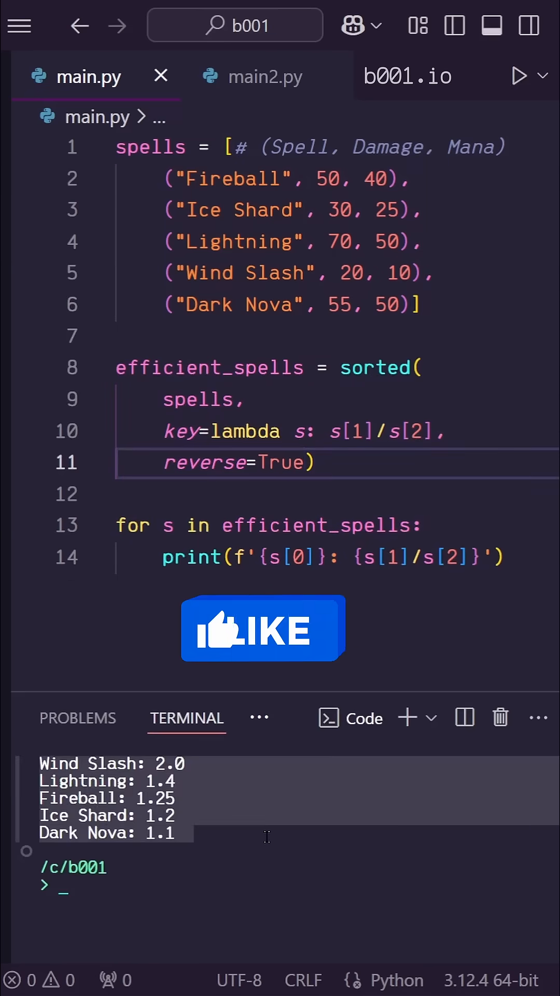